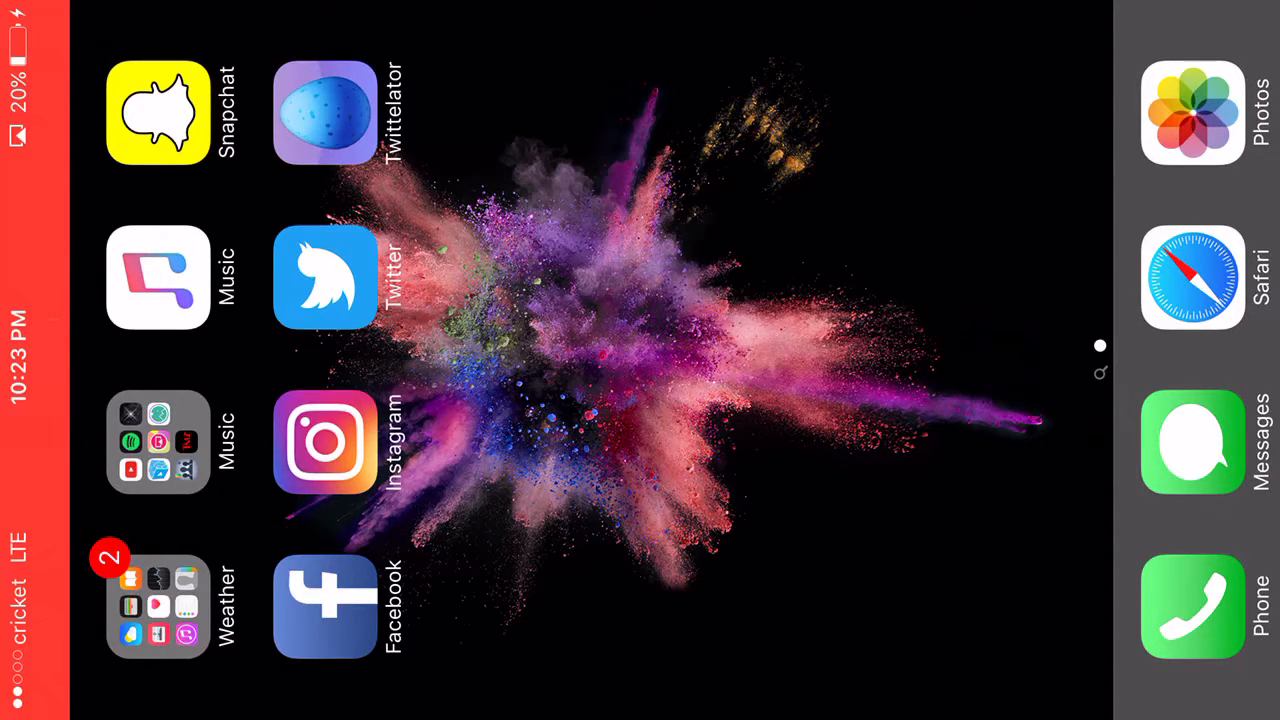
- Launch Safari and enter 'iosemulatorspot' in the address bar
{"action": "left_click", "coordinate": [1192, 277]}
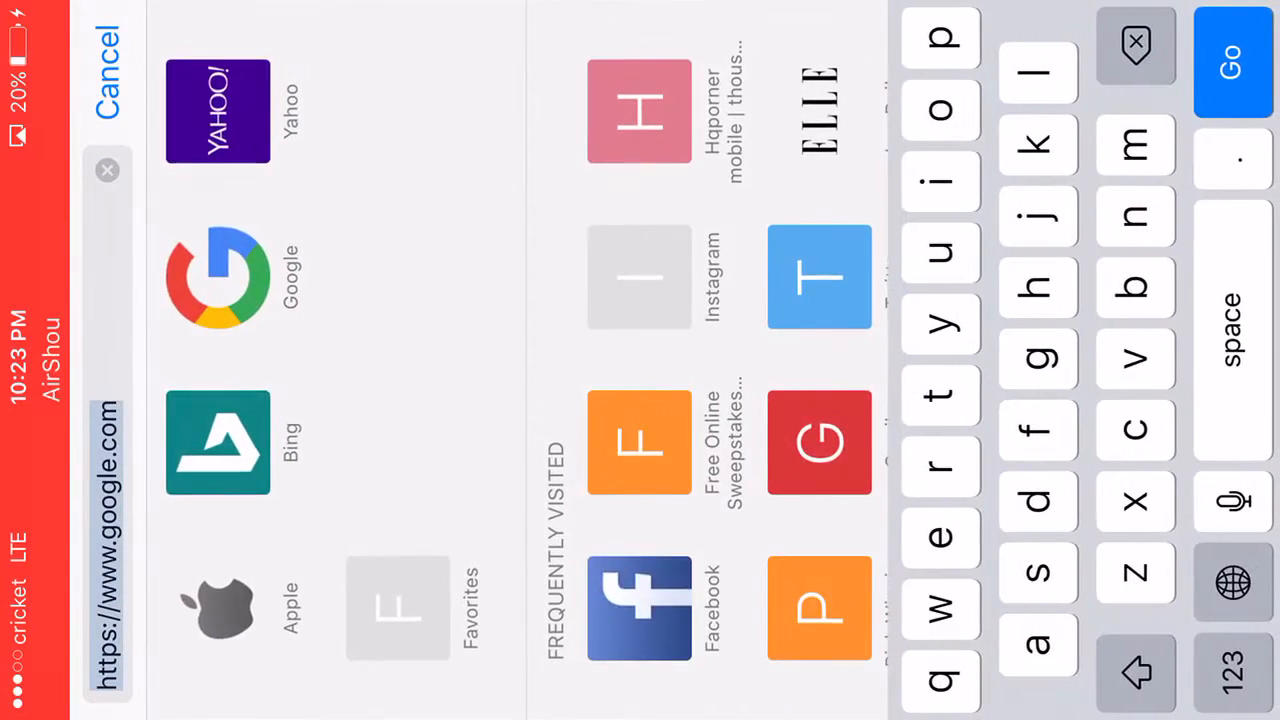
{"action": "type", "text": "iosemulatorspot.com"}
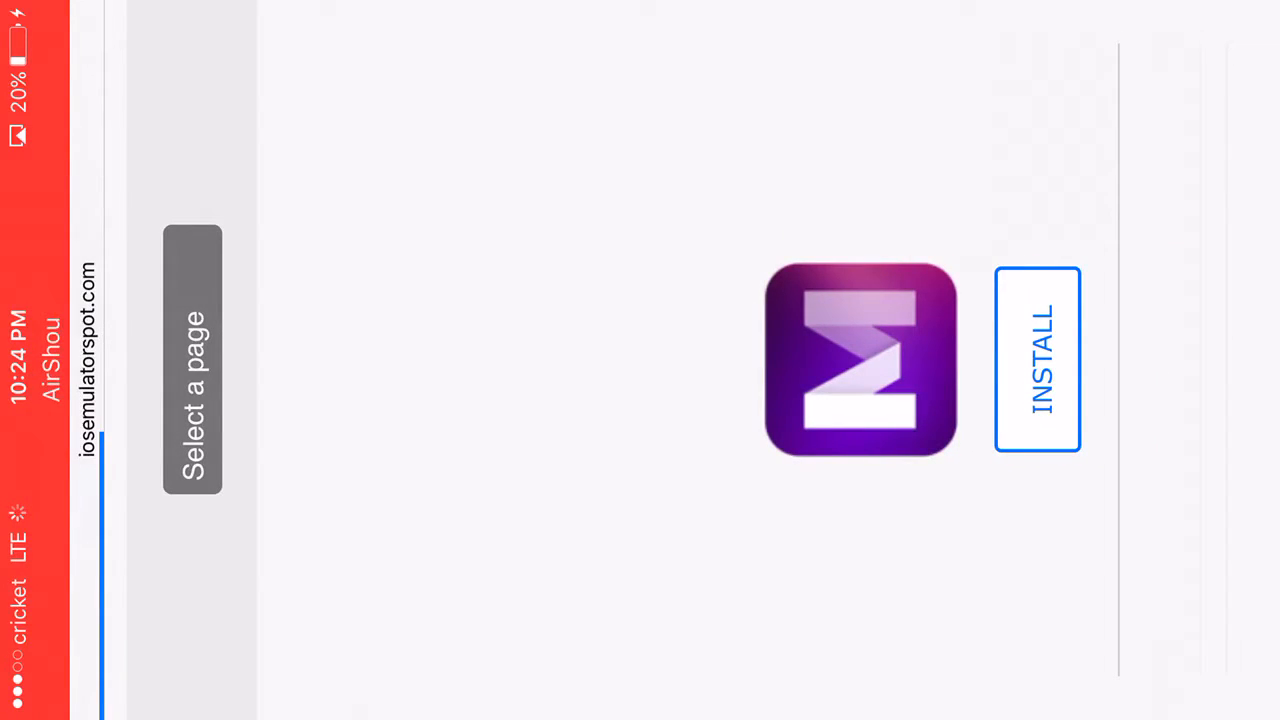
- Tap INSTALL under the Mojo icon and allow the Mojo Installer profile to open
{"action": "left_click", "coordinate": [1037, 359]}
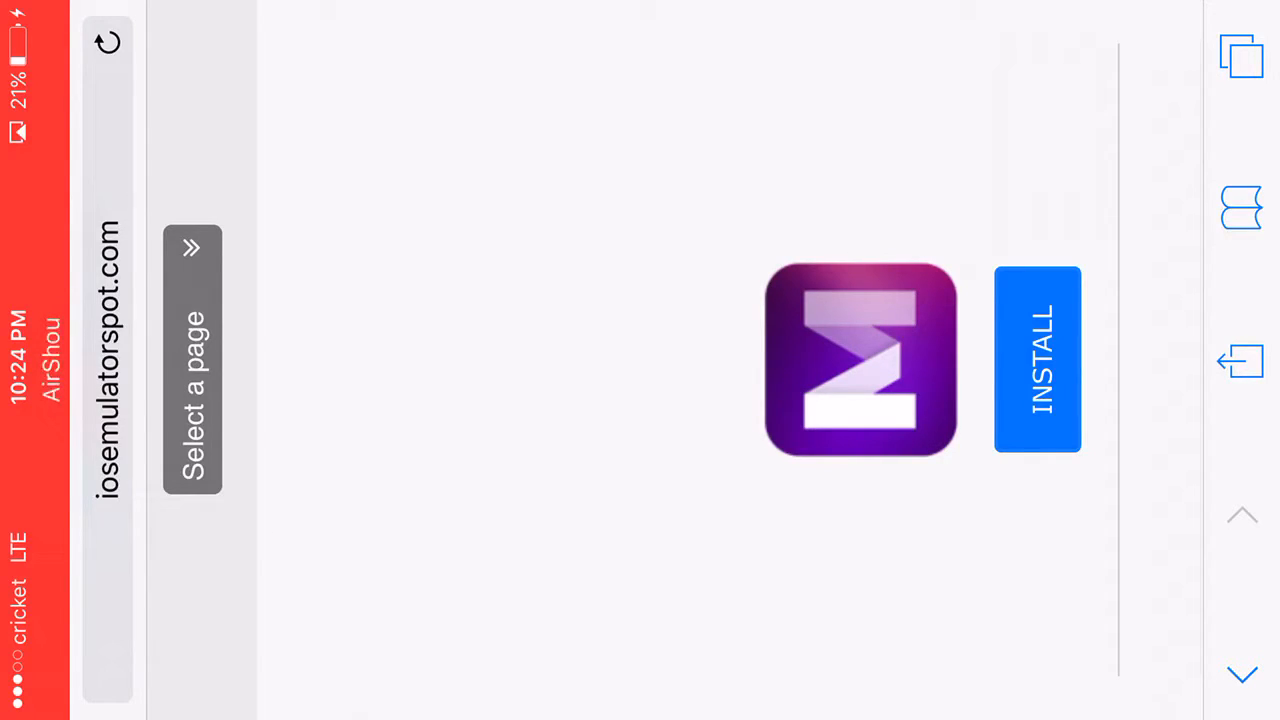
{"action": "left_click", "coordinate": [107, 41]}
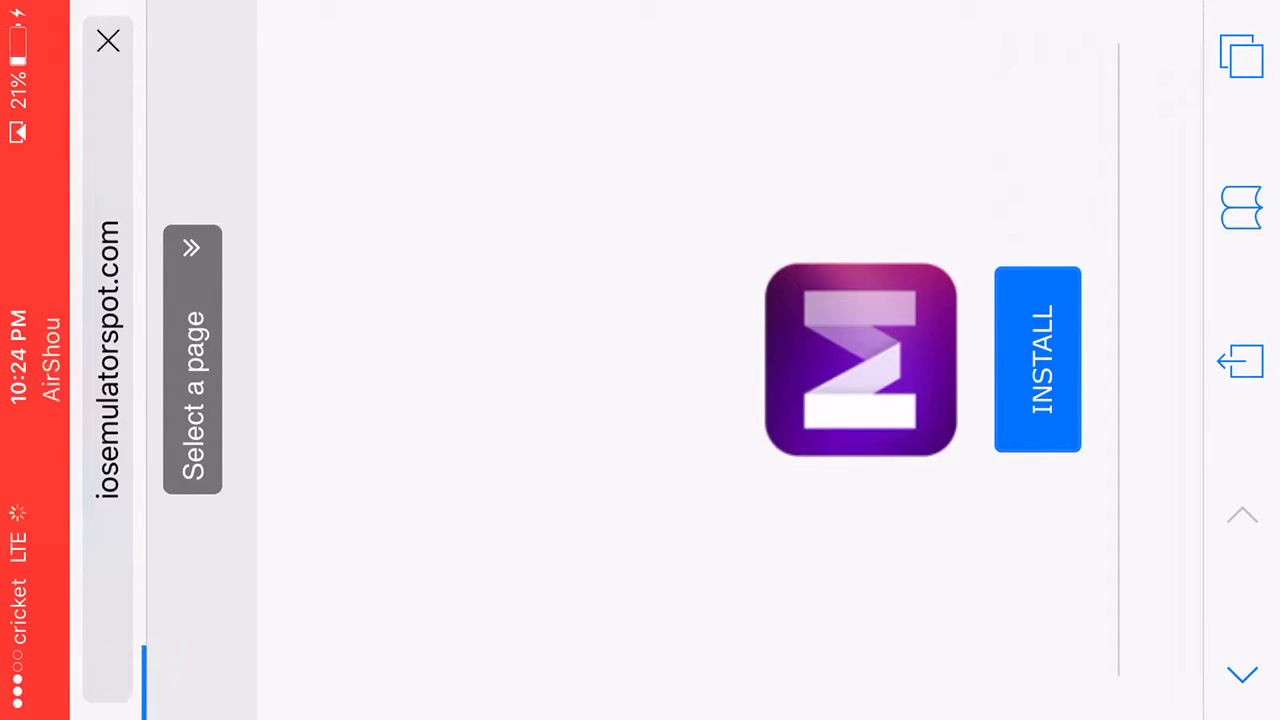
{"action": "left_click", "coordinate": [1037, 360]}
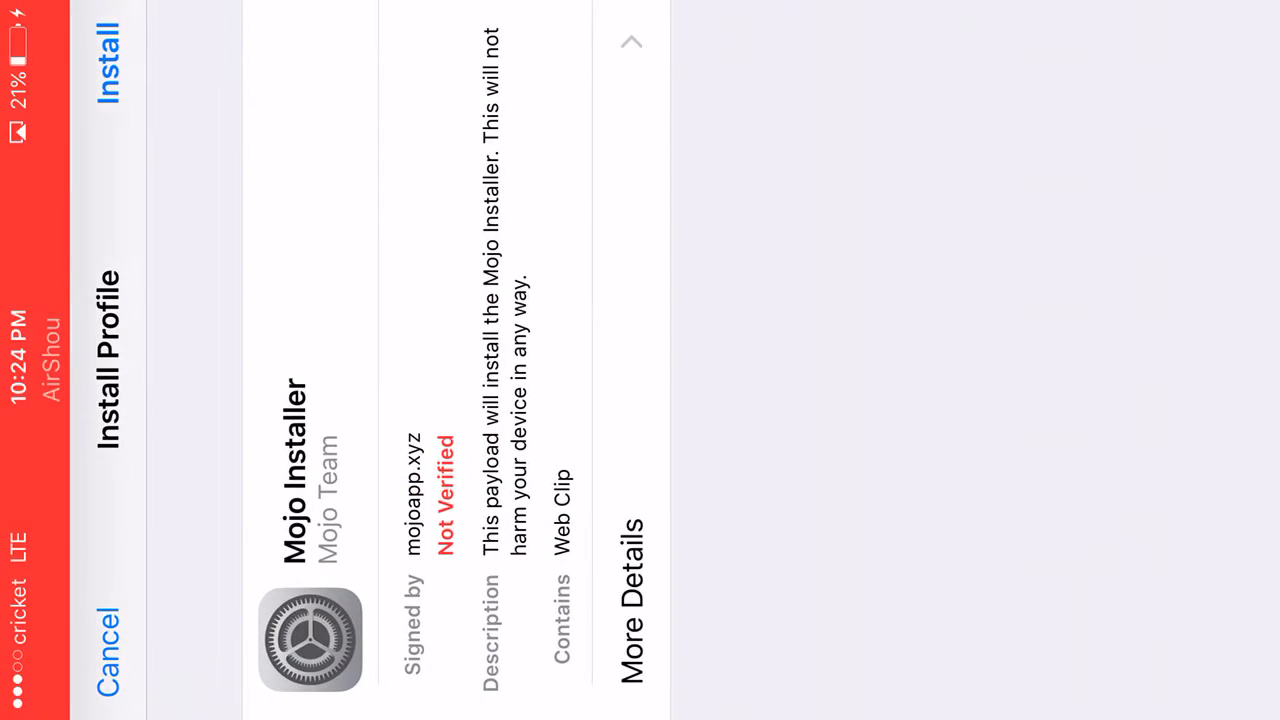
- Install the unverified Mojo Installer profile, confirm the warning, and finish with Done
{"action": "left_click", "coordinate": [108, 65]}
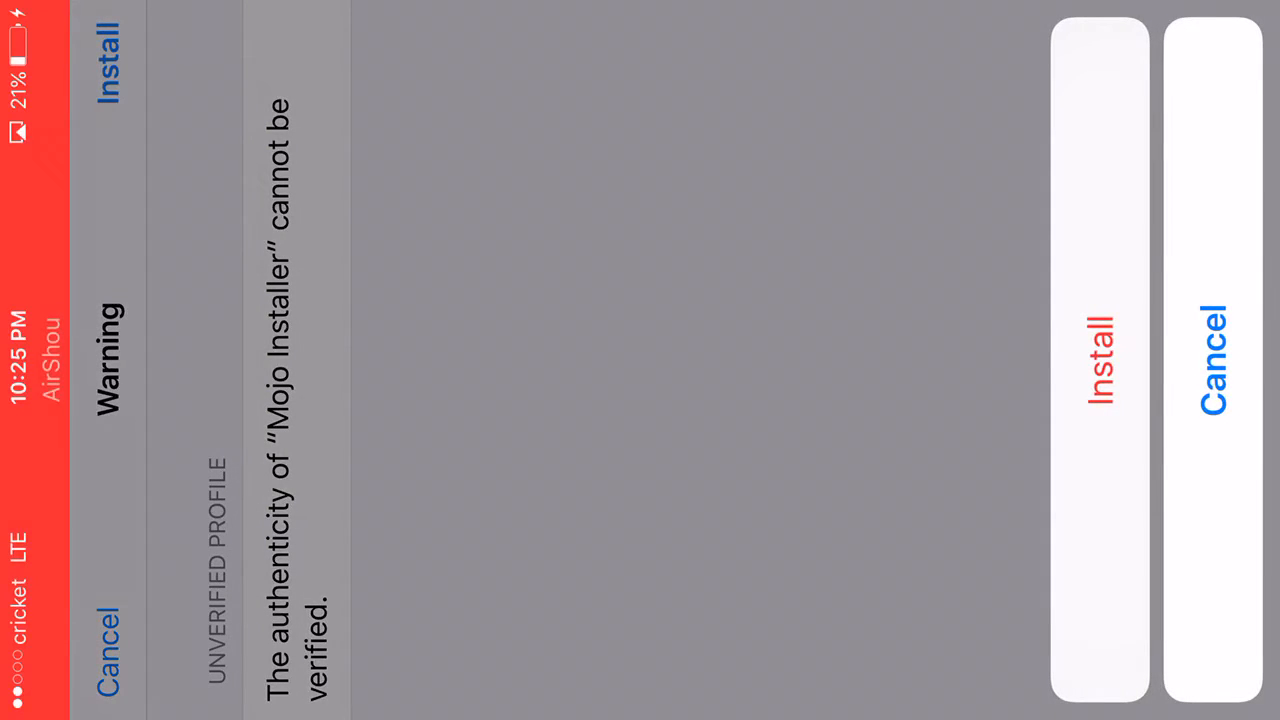
{"action": "left_click", "coordinate": [1099, 360]}
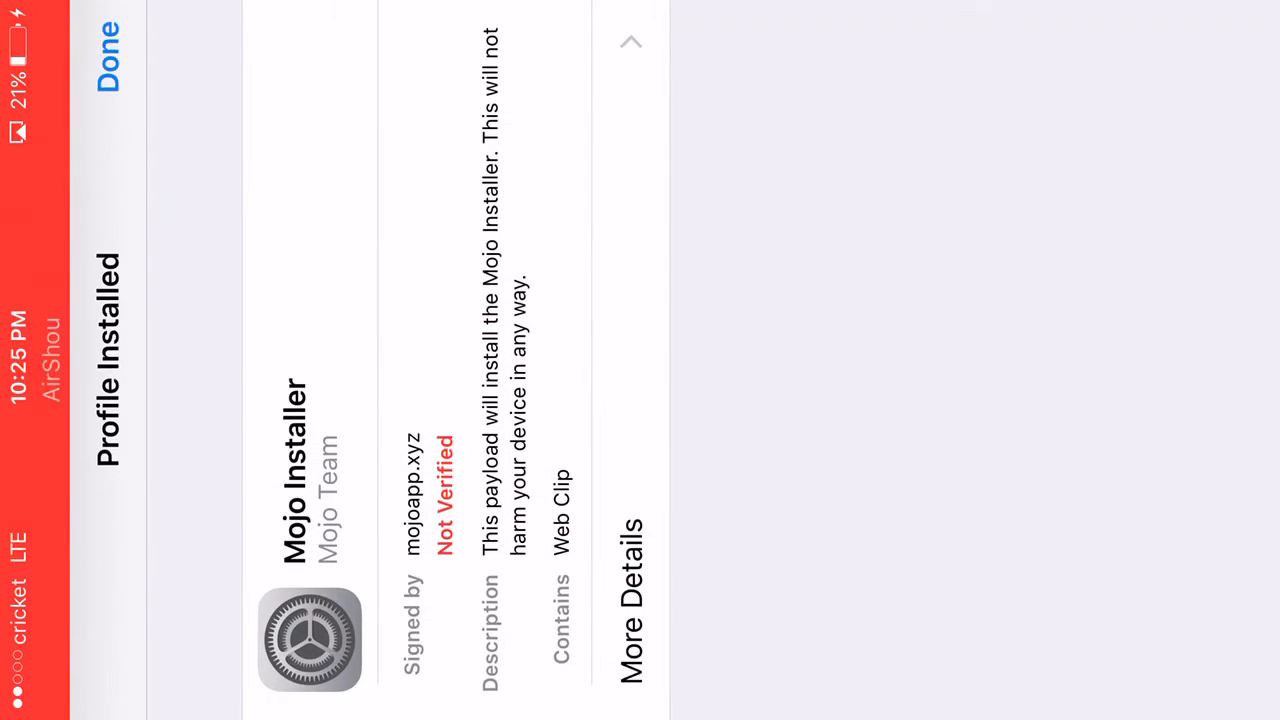
{"action": "left_click", "coordinate": [107, 53]}
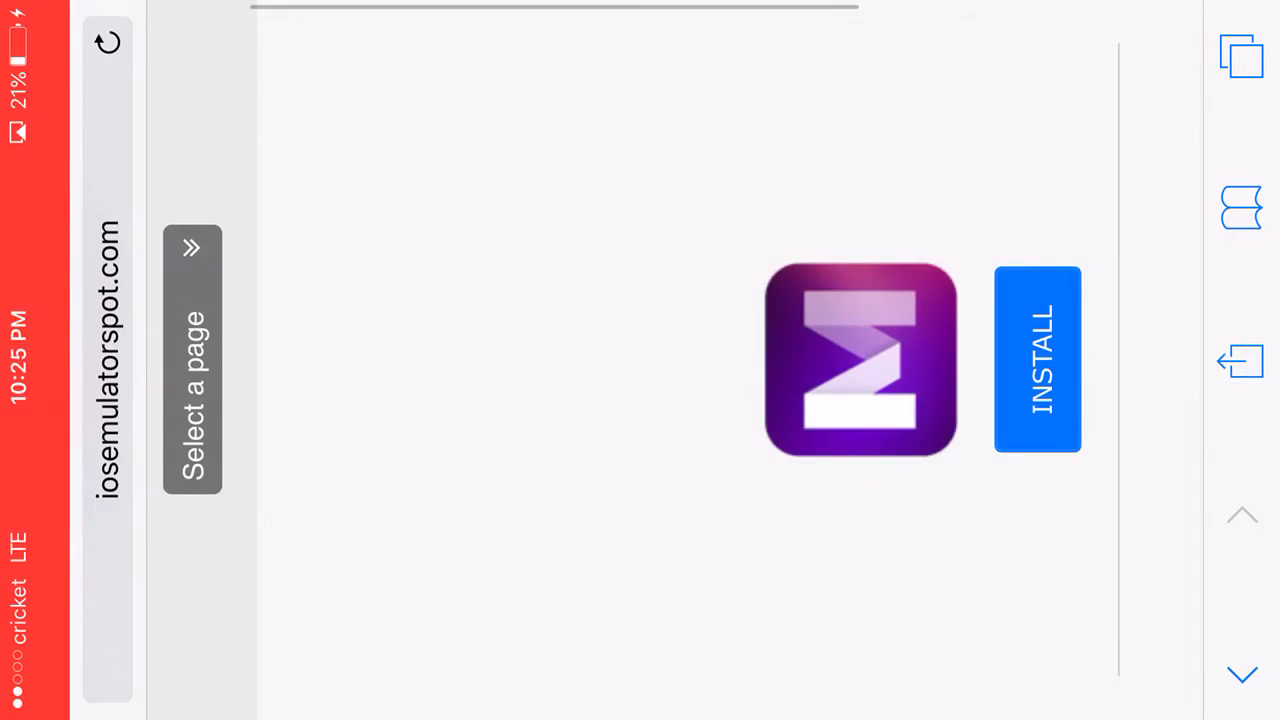
- Launch Mojo and activate search on its 52-app All Packages list
{"action": "left_click", "coordinate": [1037, 359]}
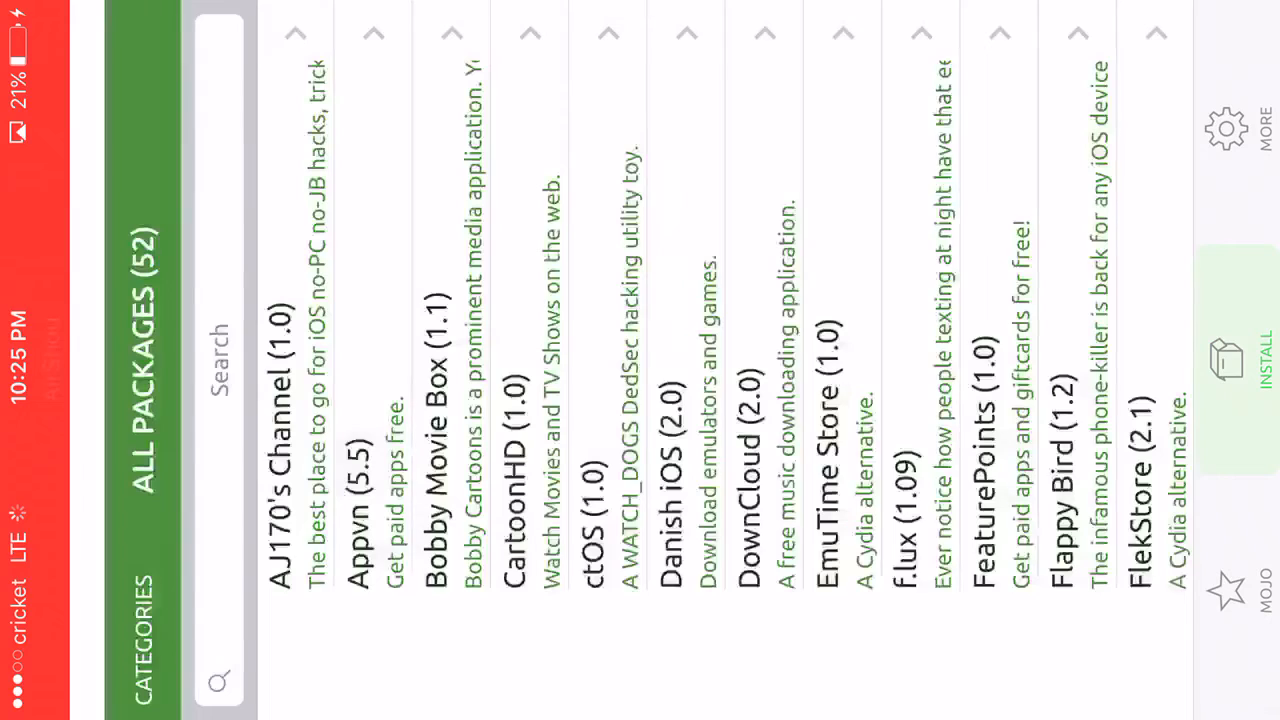
{"action": "left_click", "coordinate": [218, 360]}
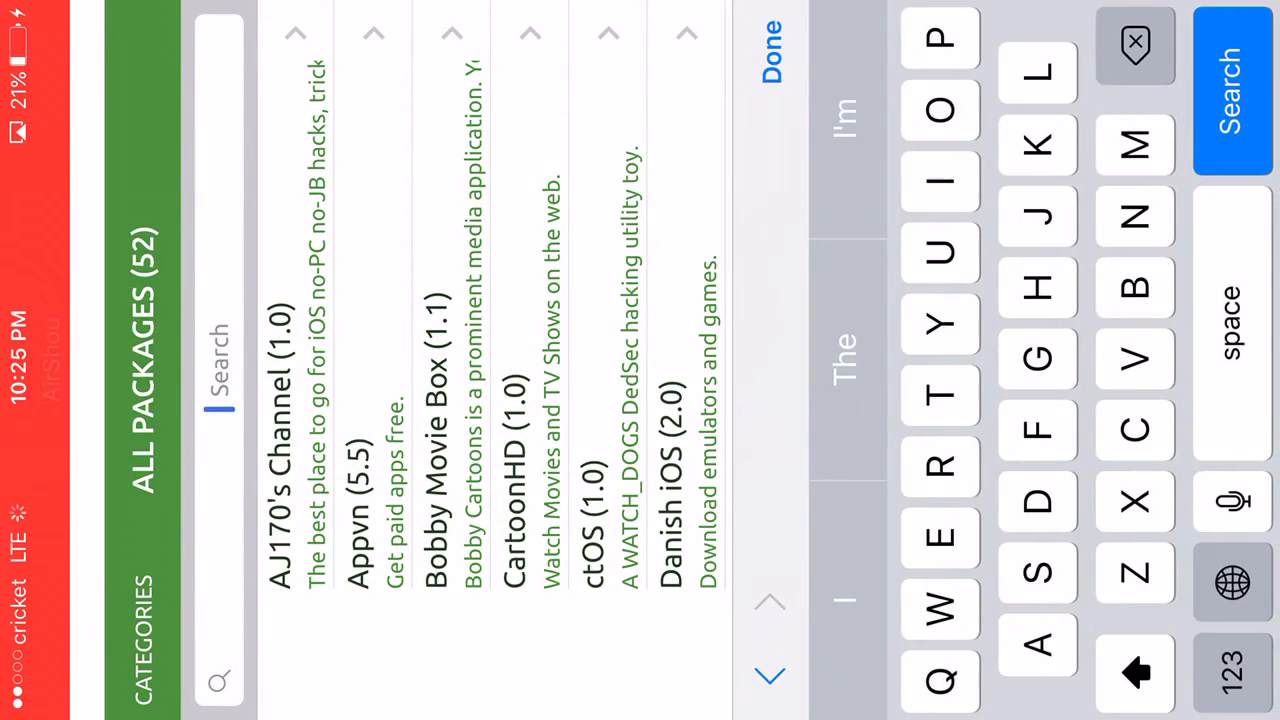